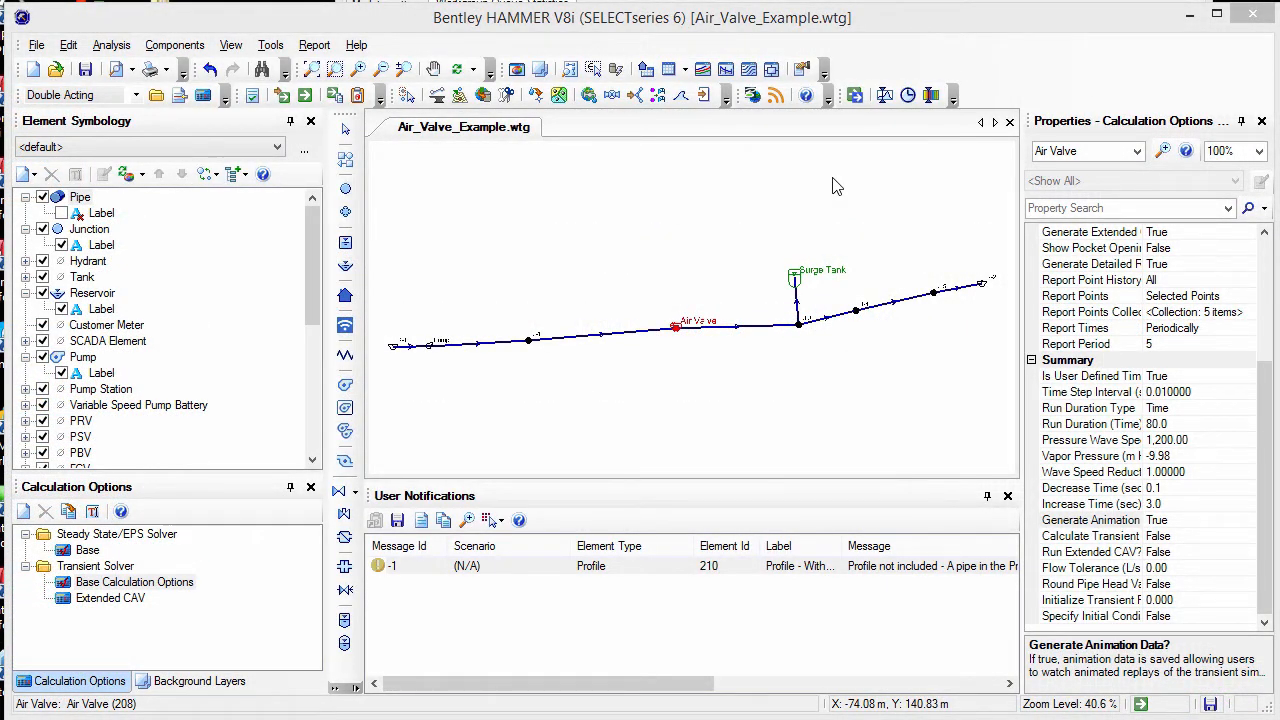
mouse_move(853, 154)
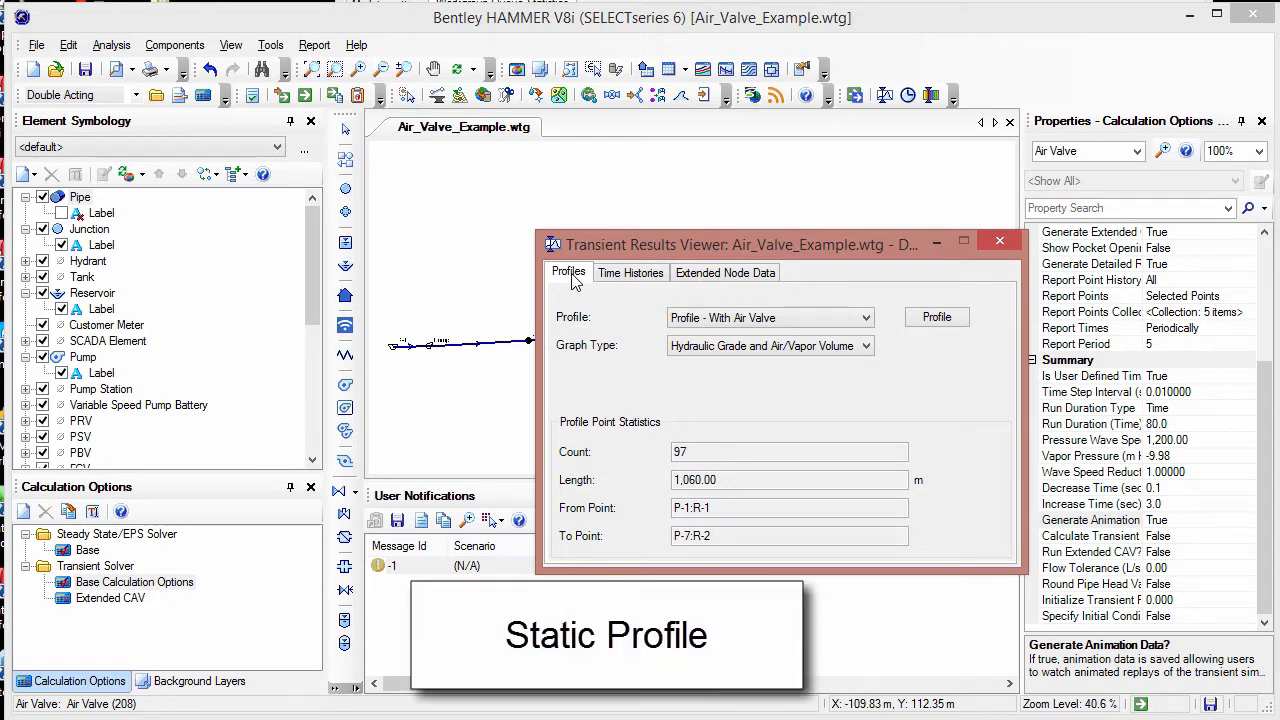
left_click(936, 317)
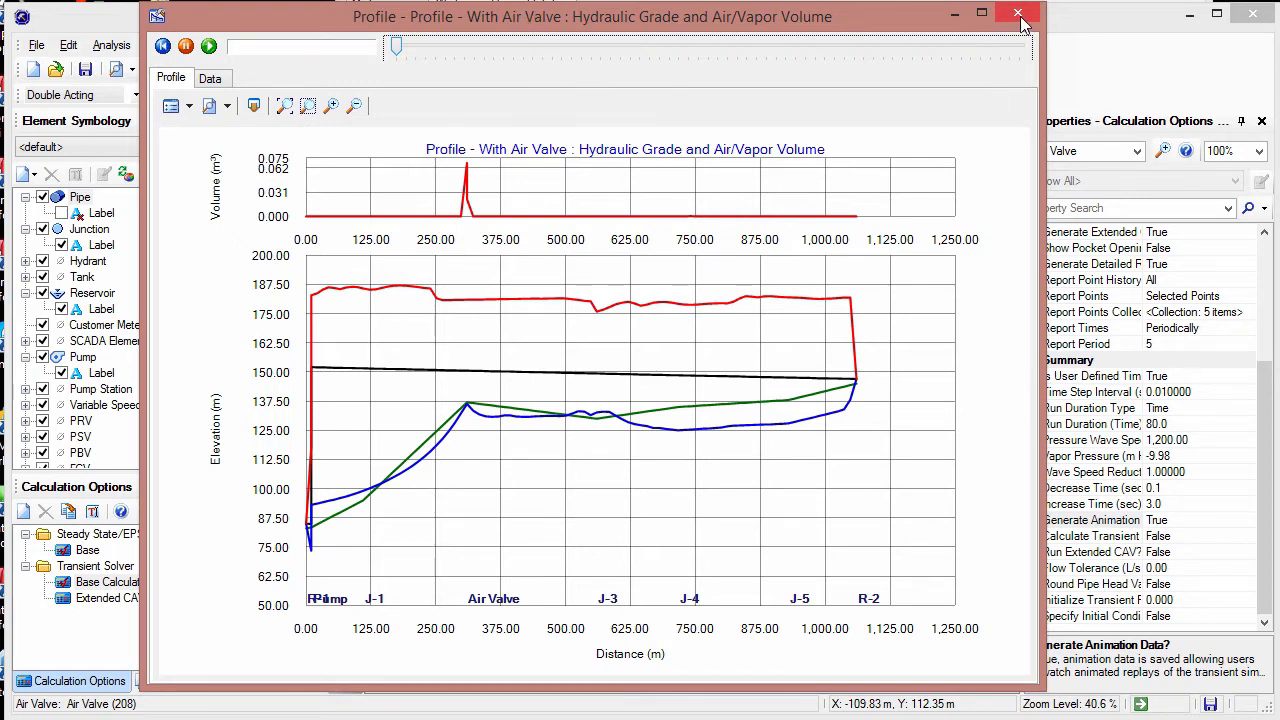
left_click(1019, 16)
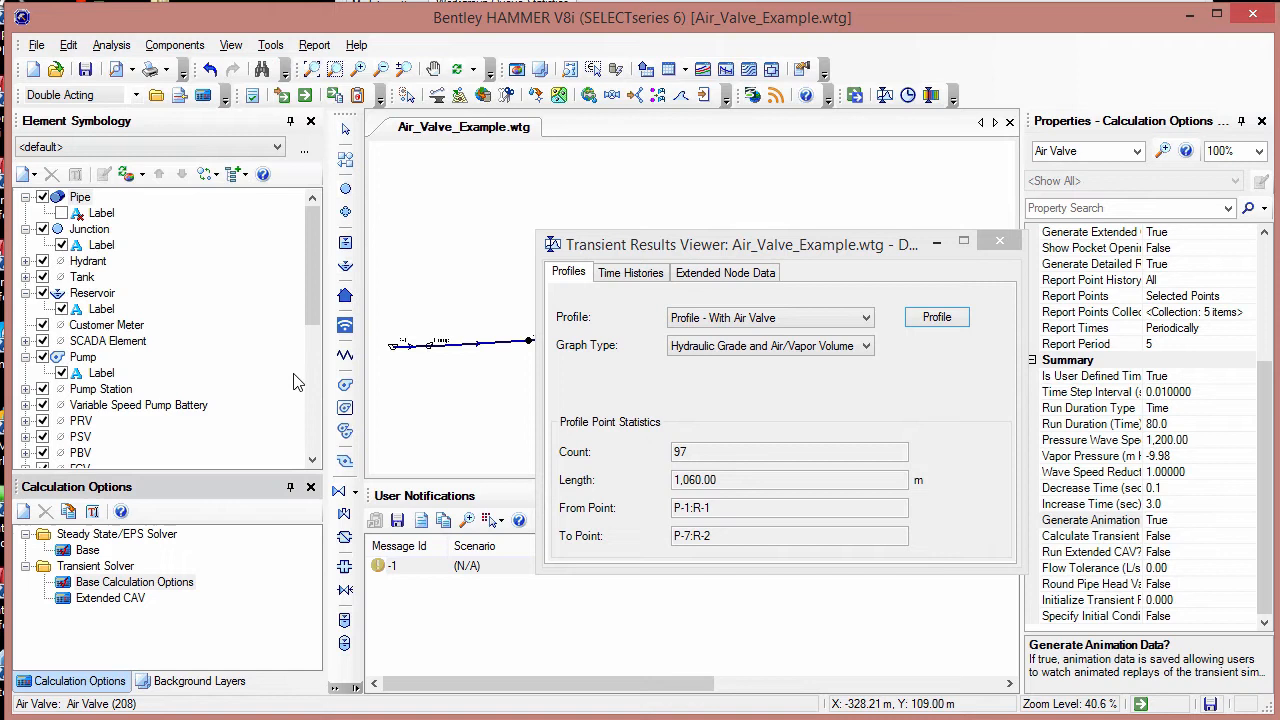
mouse_move(180, 592)
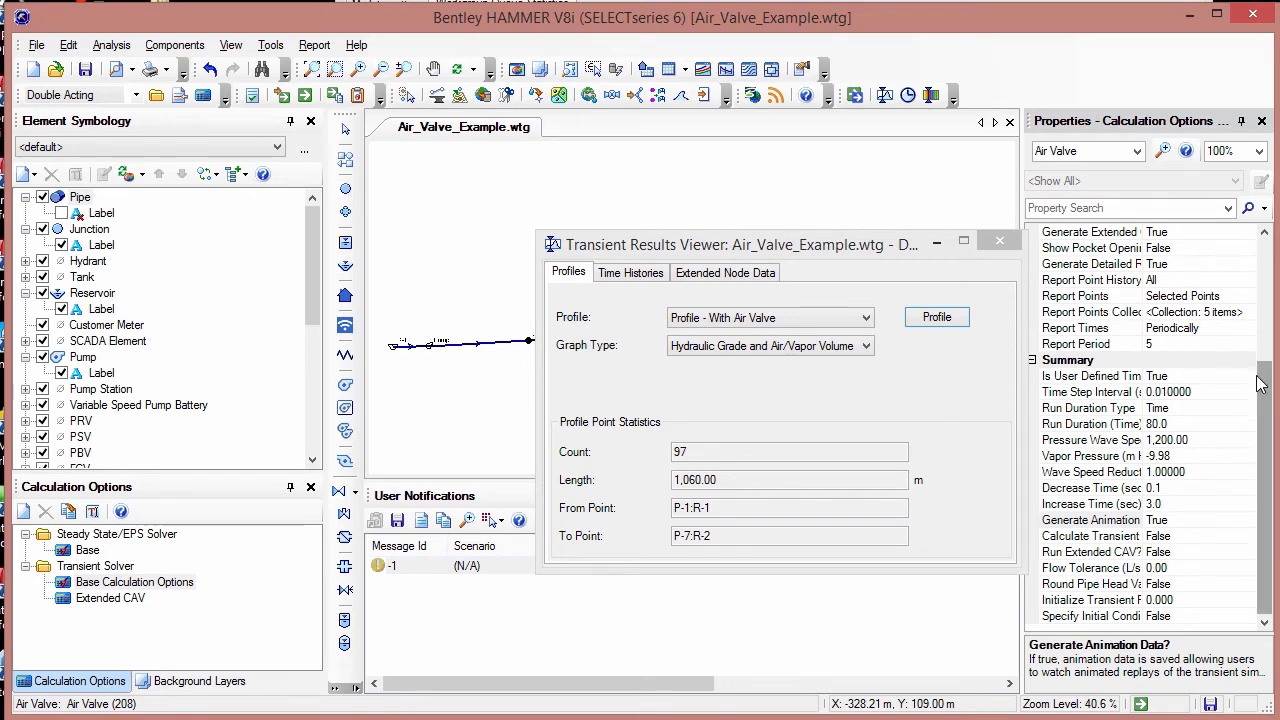
left_click(1090, 519)
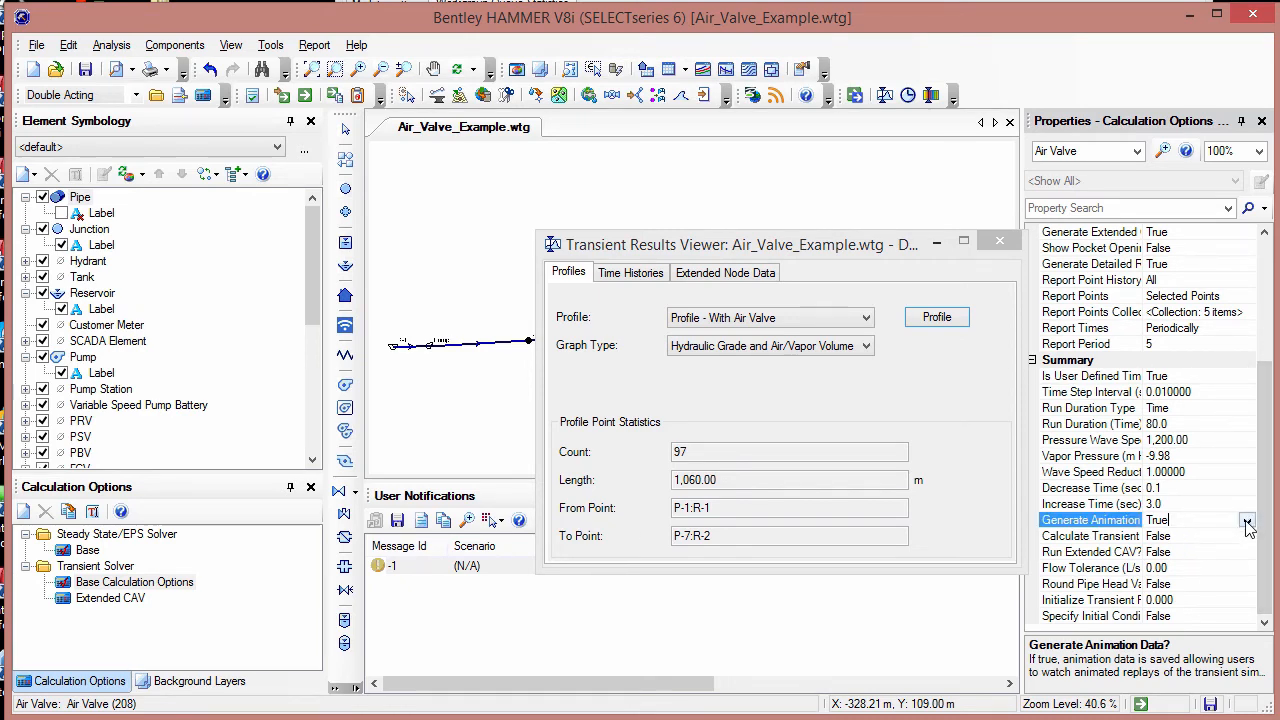
left_click(1247, 519)
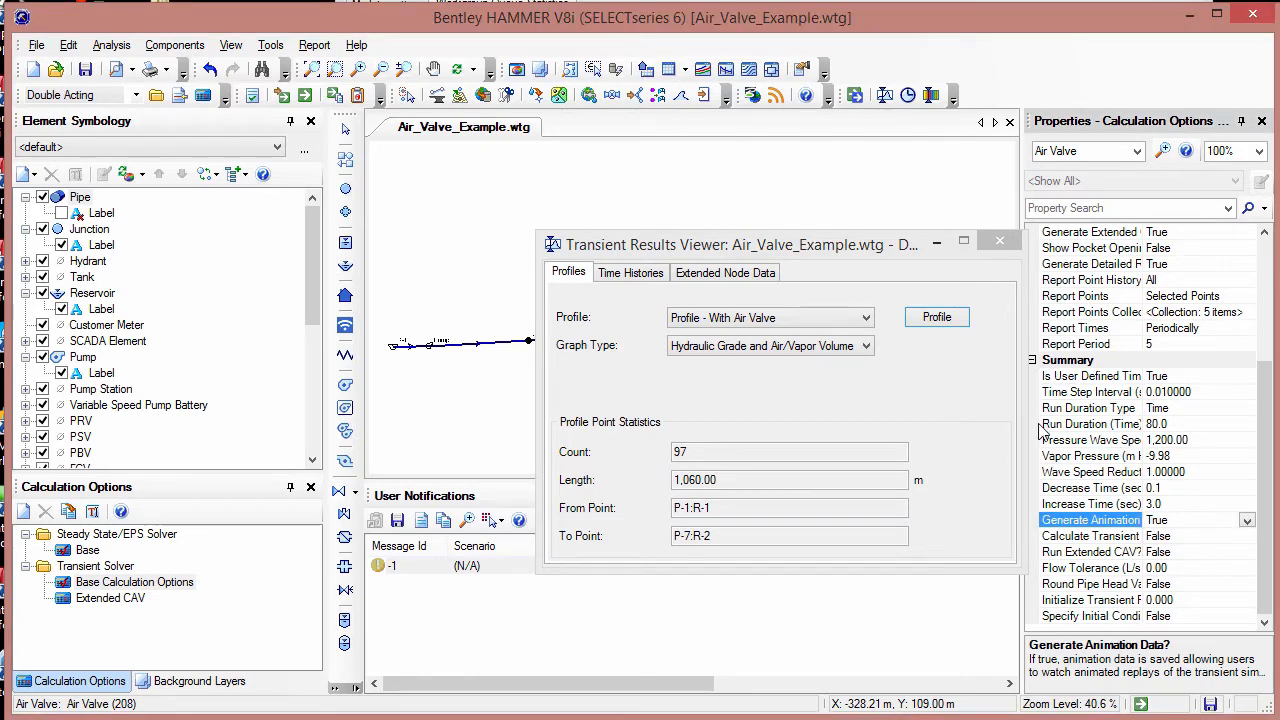
mouse_move(918, 426)
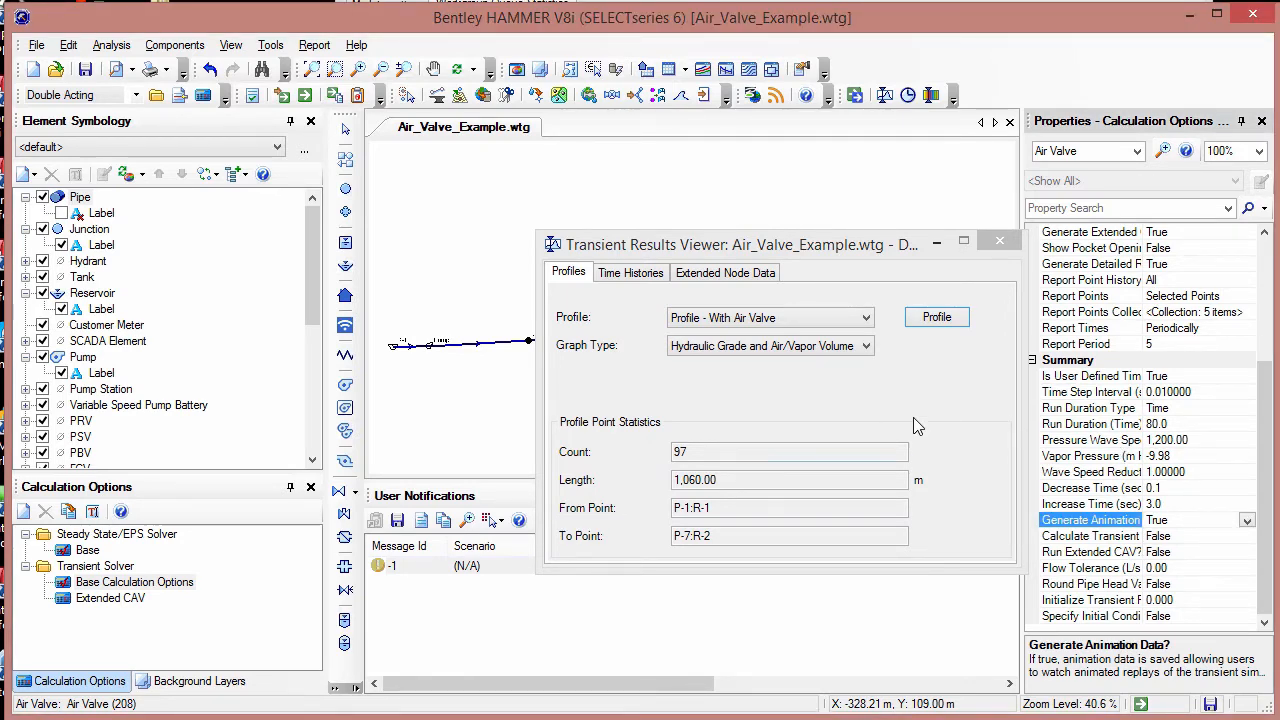
Open the animated air valve profile and step it through 5.65, 11.8, 18 and 22.6 seconds.
left_click(936, 317)
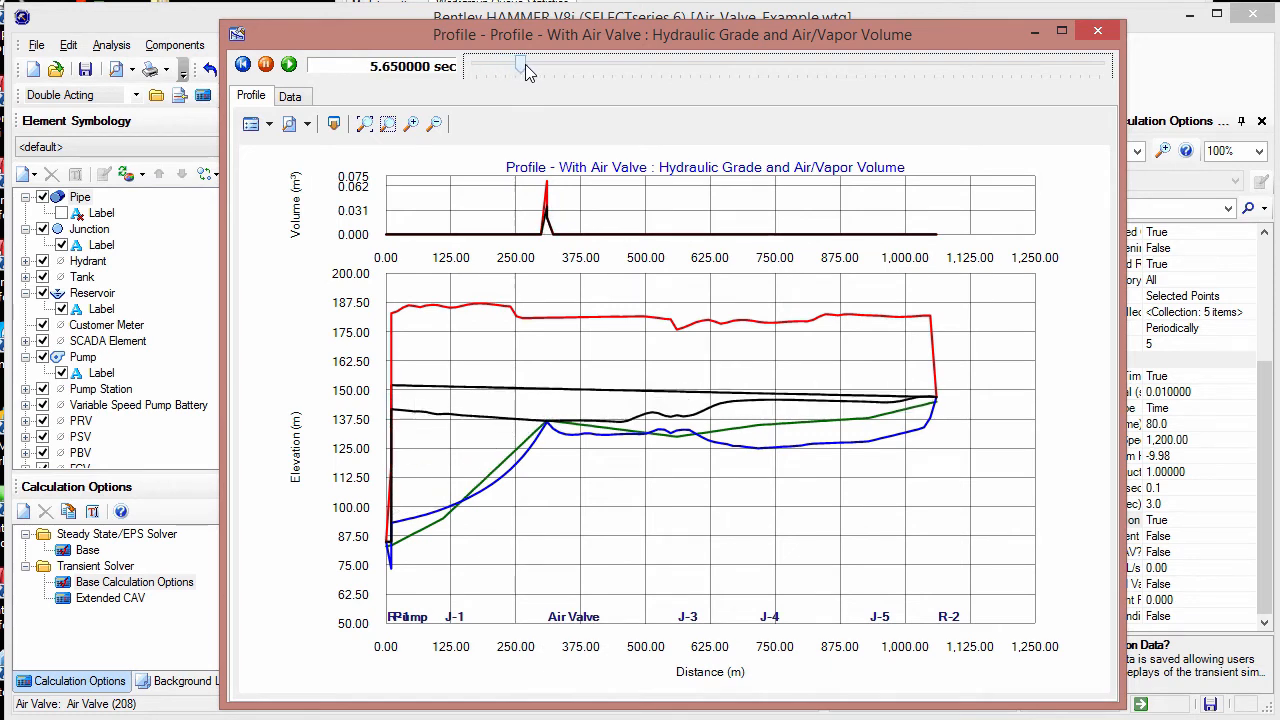
left_click_drag(525, 68, 570, 68)
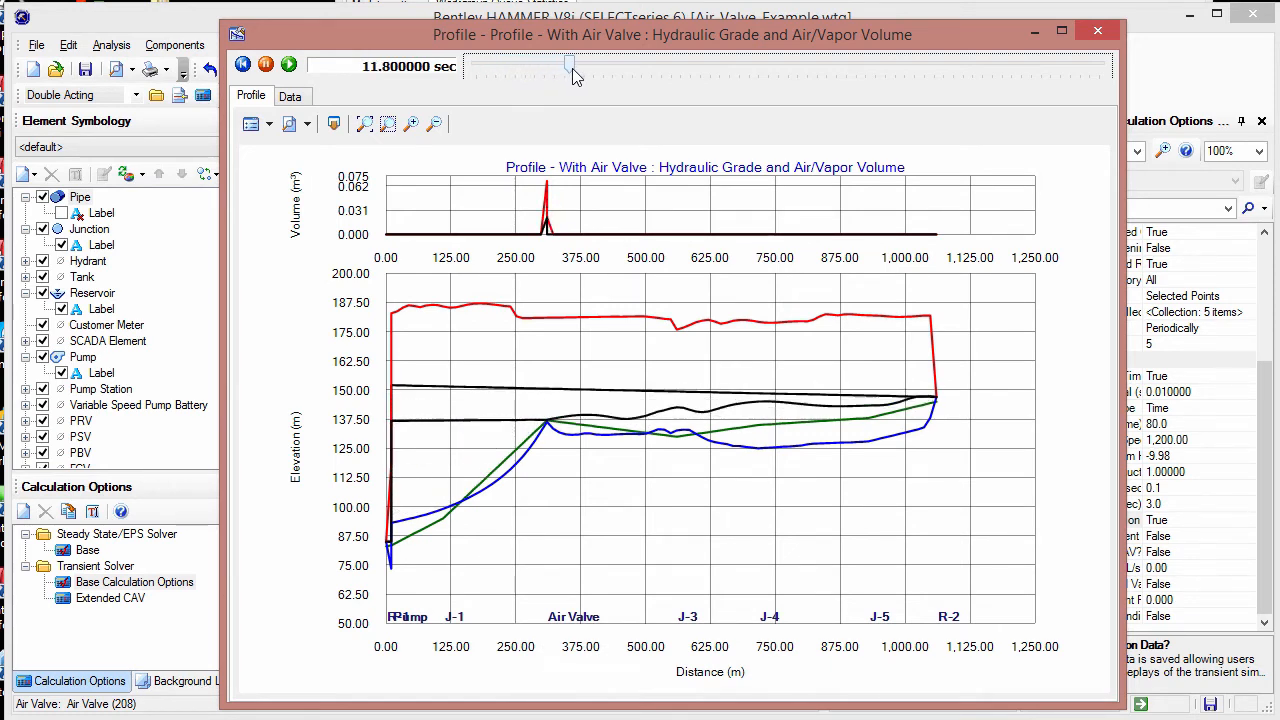
left_click_drag(570, 66, 616, 66)
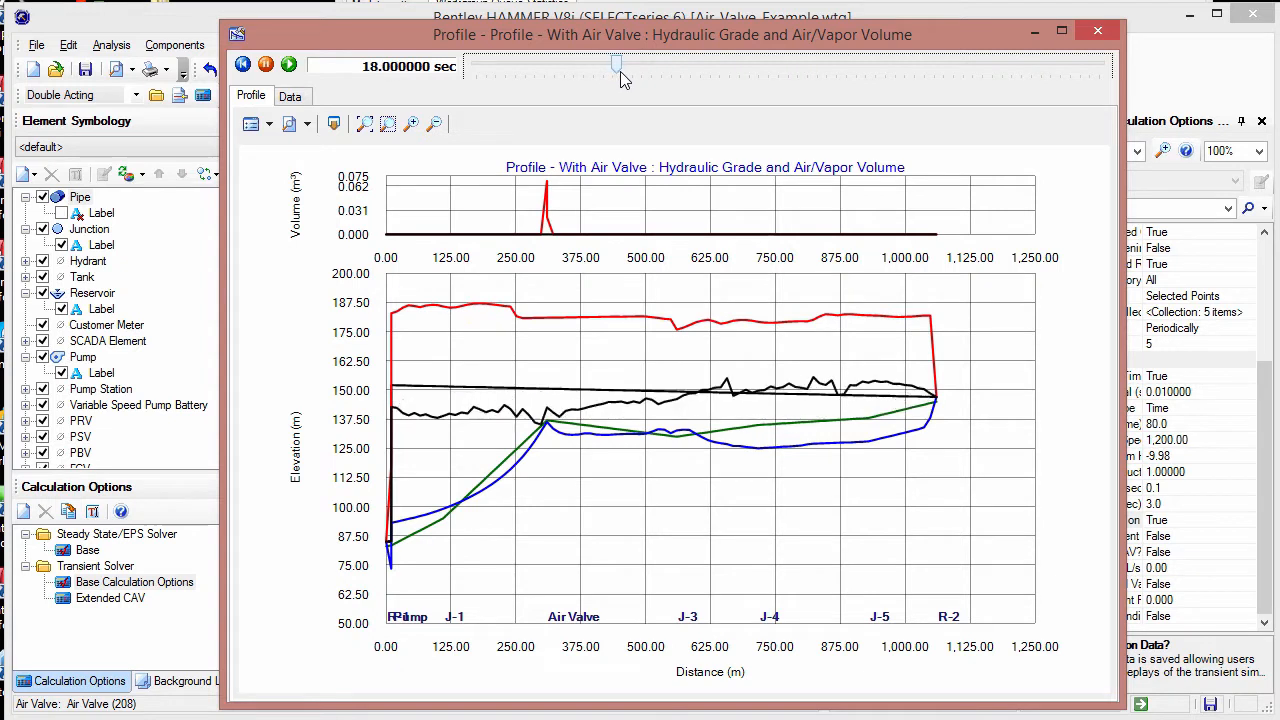
left_click_drag(616, 67, 654, 67)
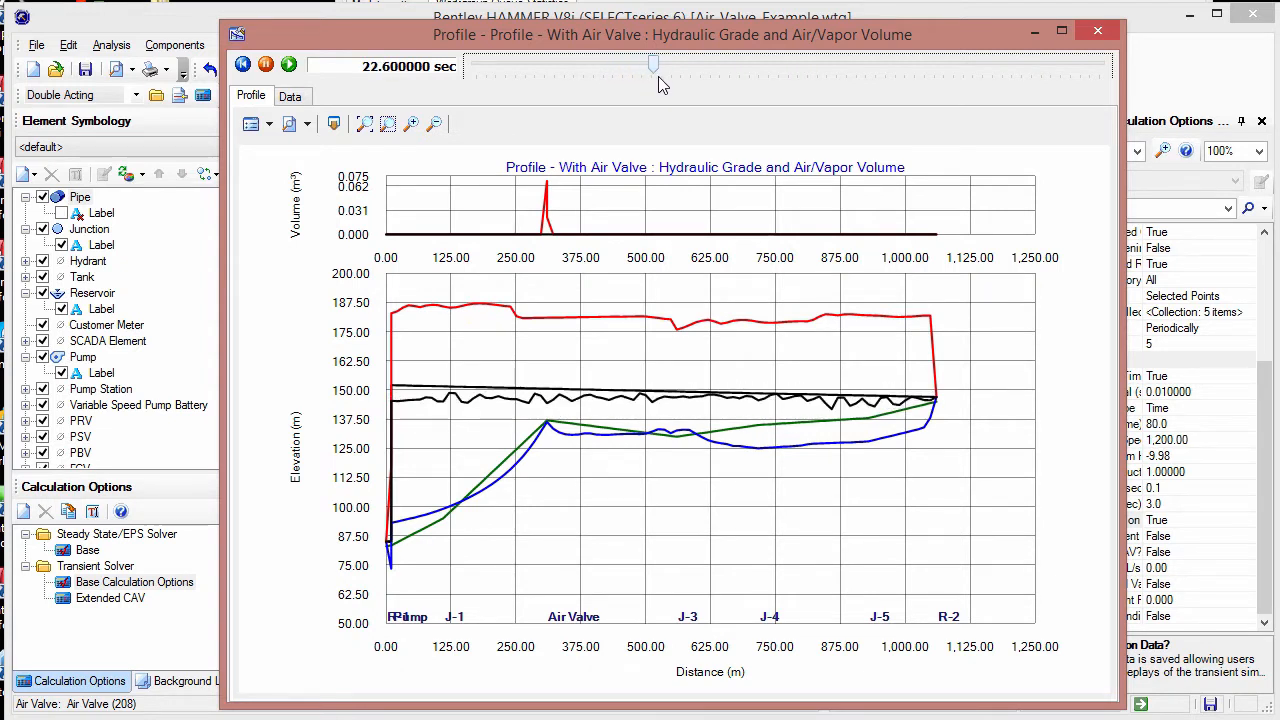
left_click_drag(654, 66, 707, 66)
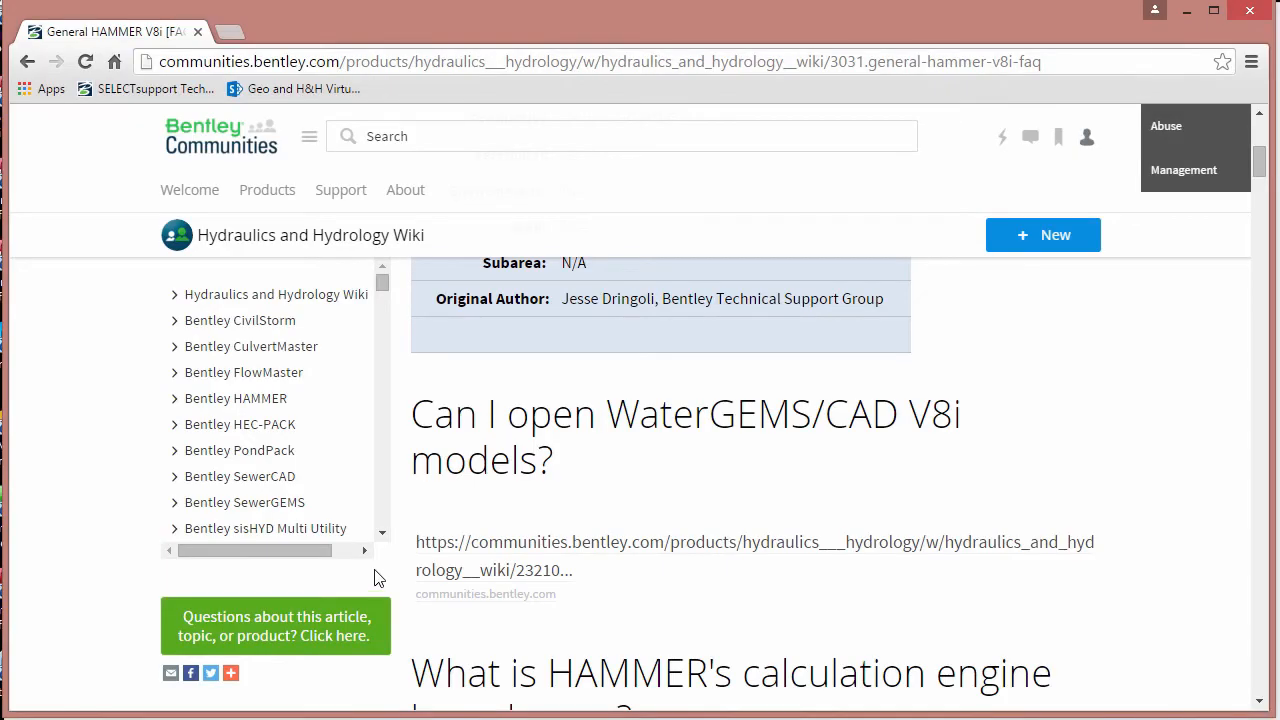
mouse_move(648, 514)
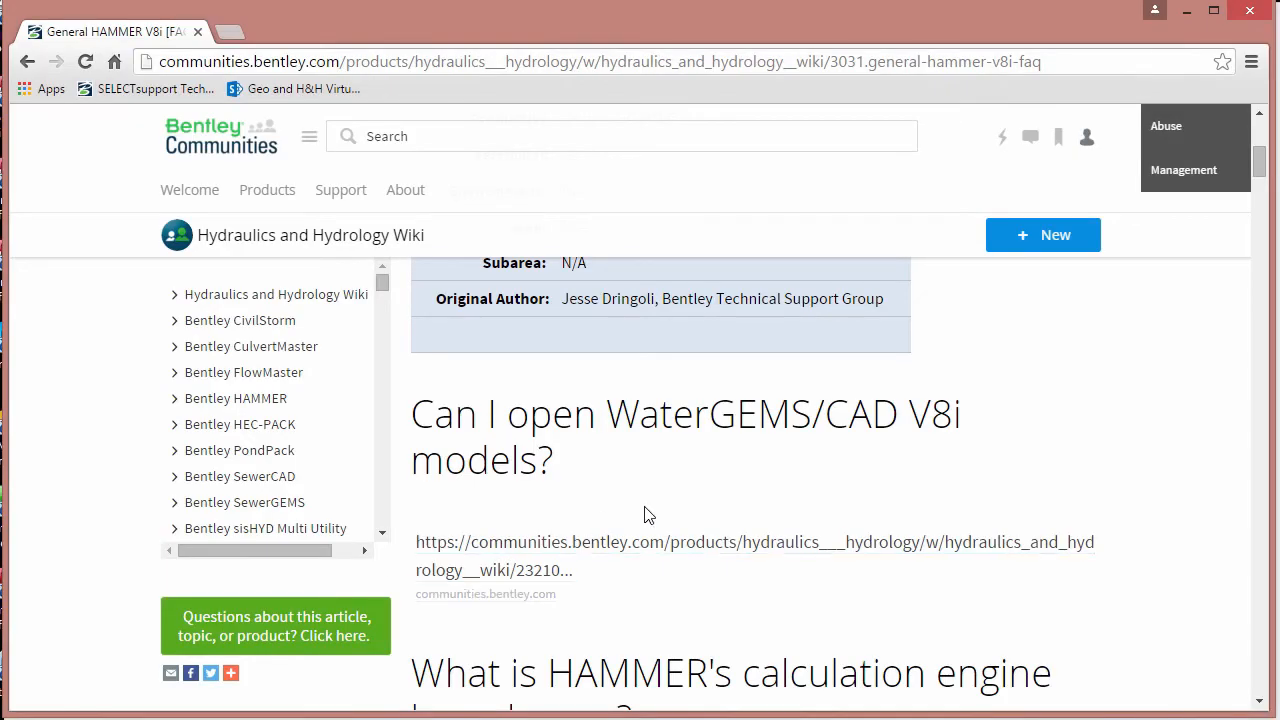
mouse_move(753, 500)
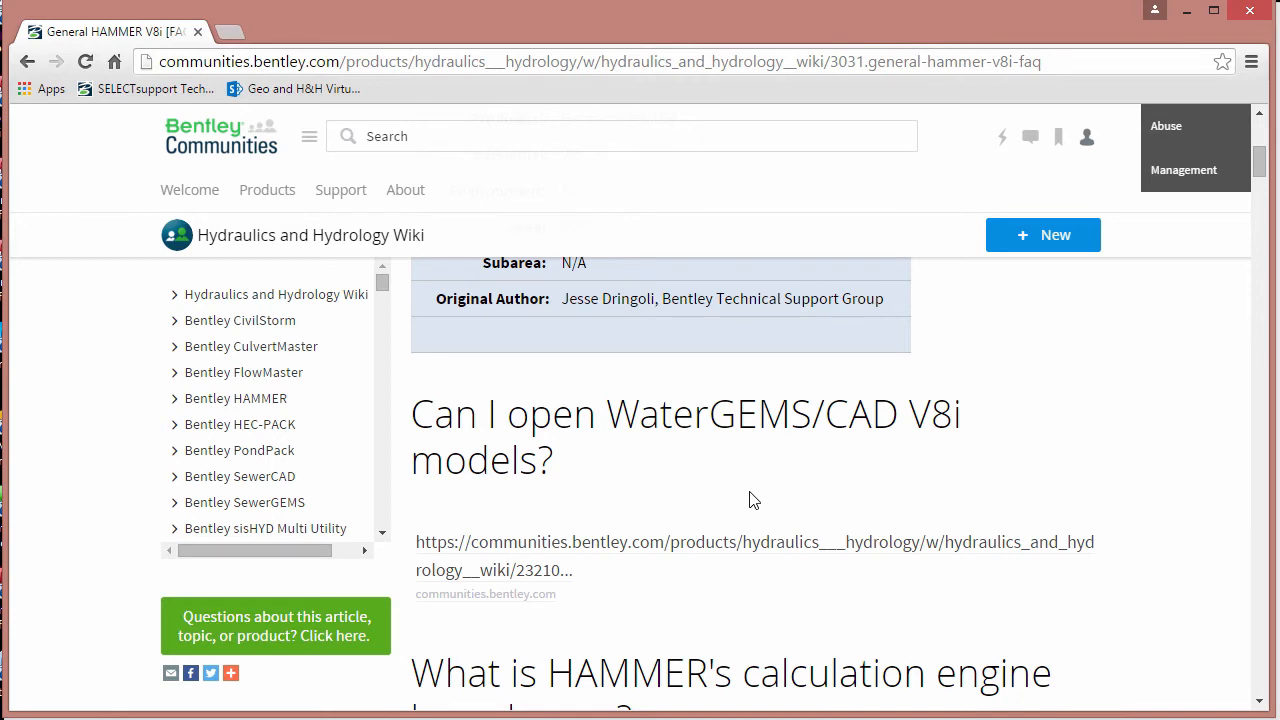